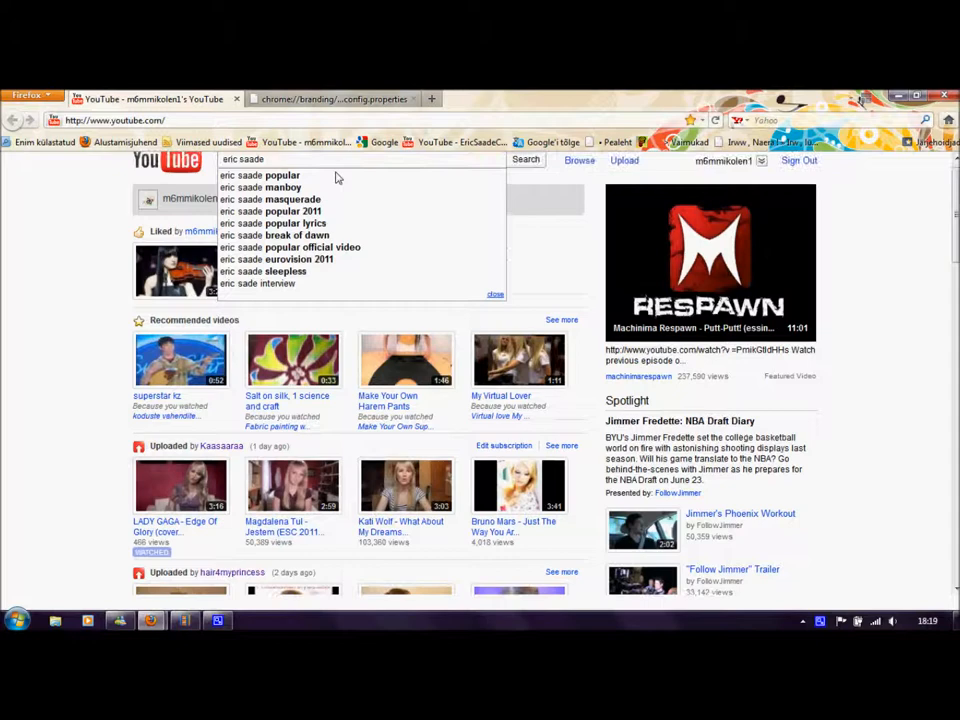
Search YouTube for 'eric saade sleepless' via the suggested query.
click(272, 272)
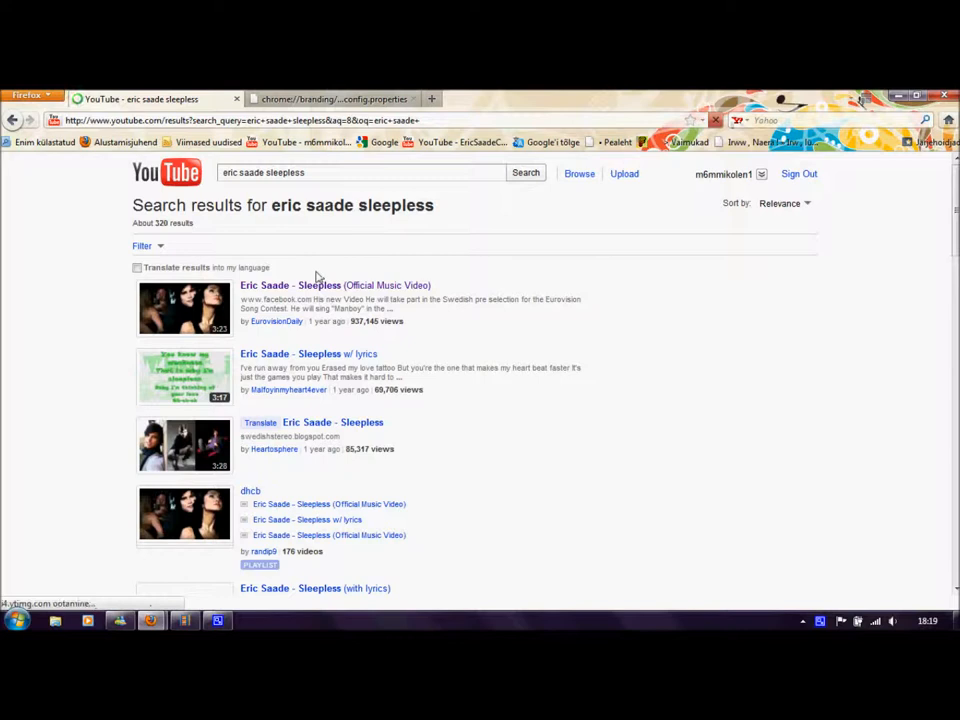
Go to the 'Eric Saade - Sleepless (Official Music Video)' watch page.
click(334, 284)
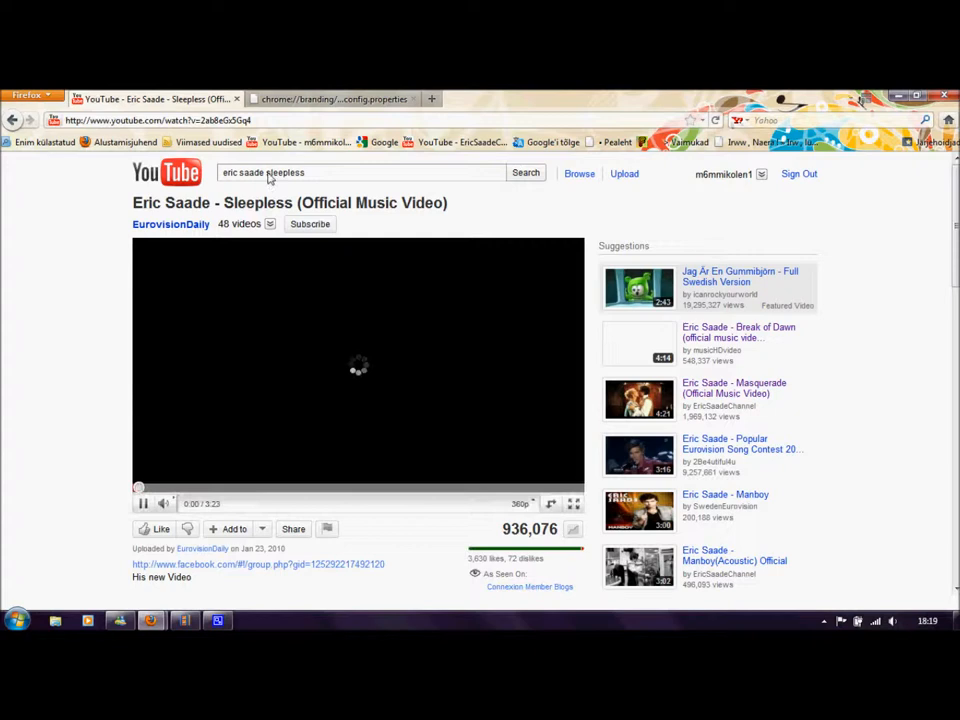
Launch YouTube Downloader with the video URL, HD 360p (mp4) quality and Documents location.
click(160, 120)
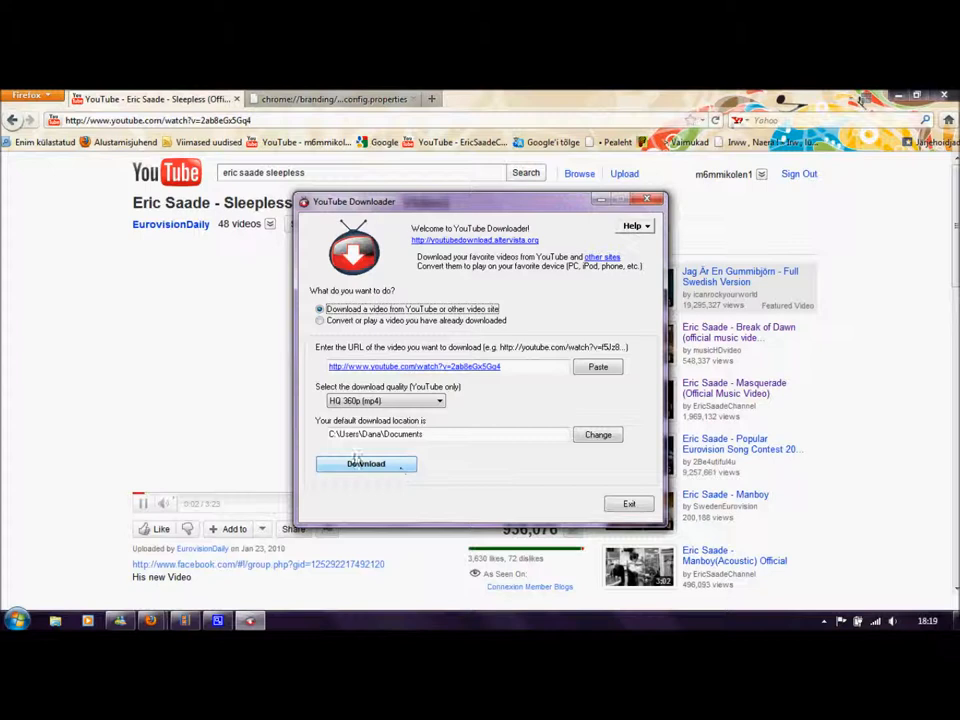
Start the download, bringing up Save As with 'Eric Saade - Sleepless (Official Music Video).mp4'.
click(364, 464)
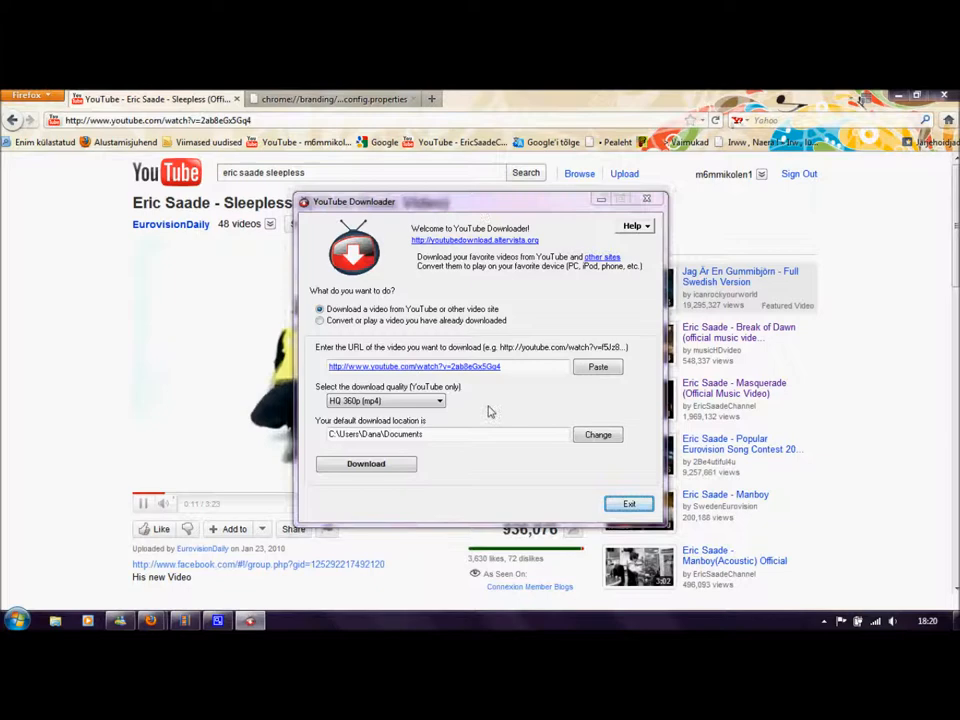
click(364, 464)
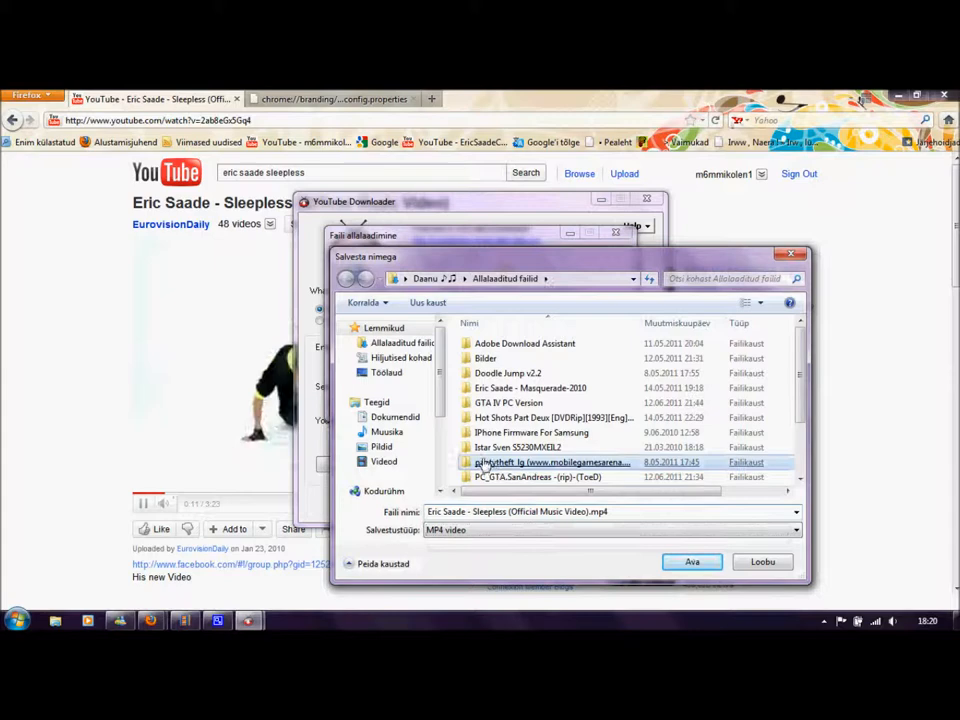